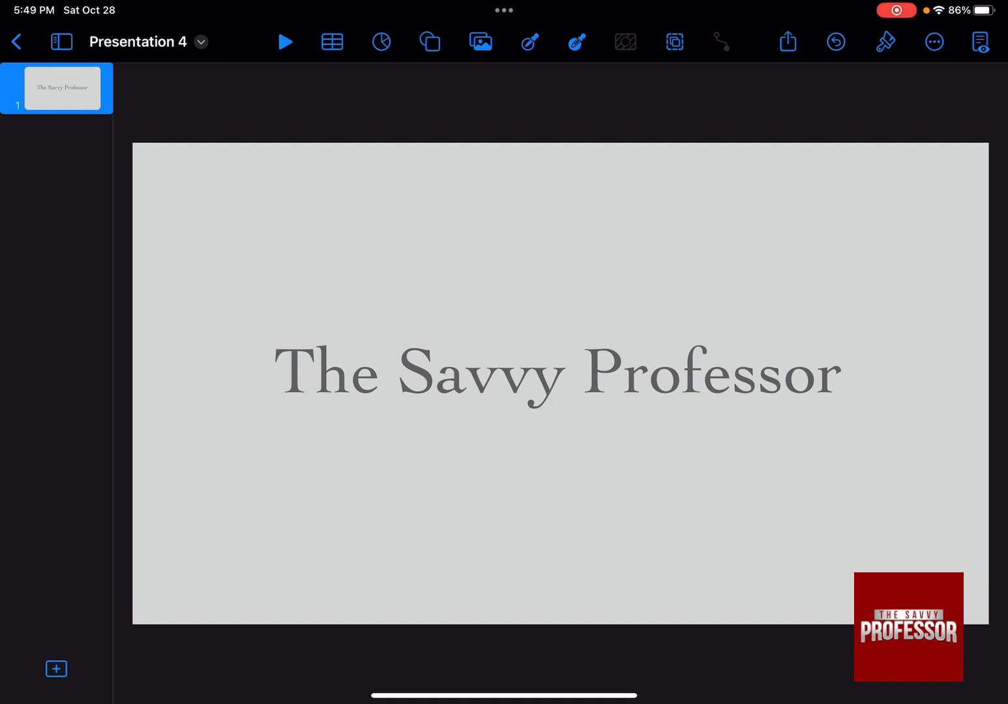
- Select the title text box 'The Savvy Professor' and show its Format panel
left_click(558, 373)
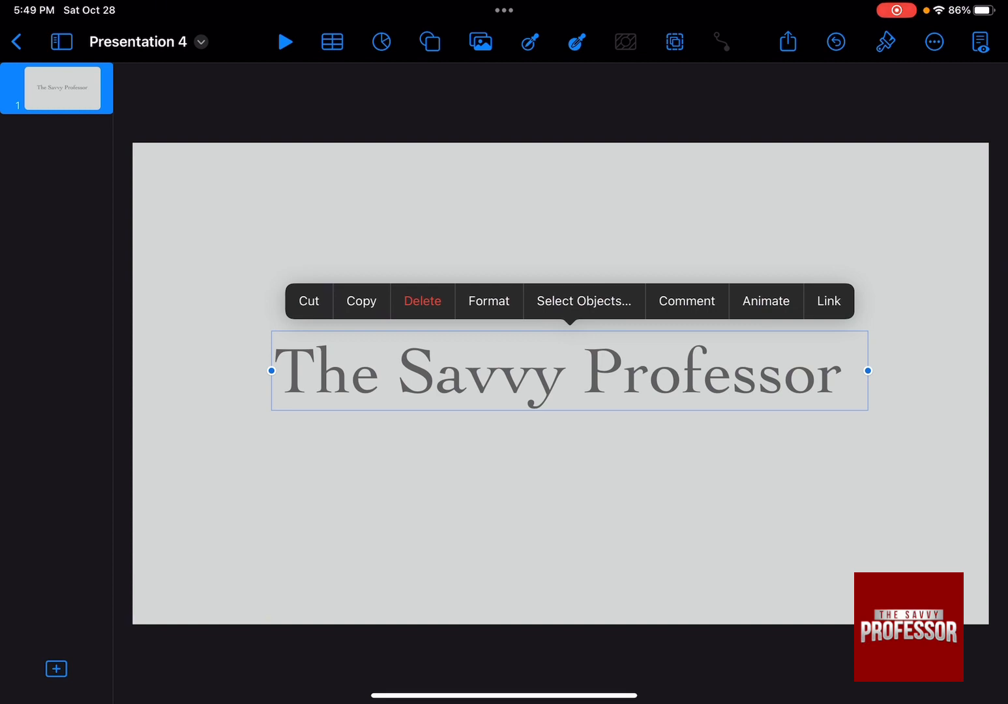
left_click(883, 41)
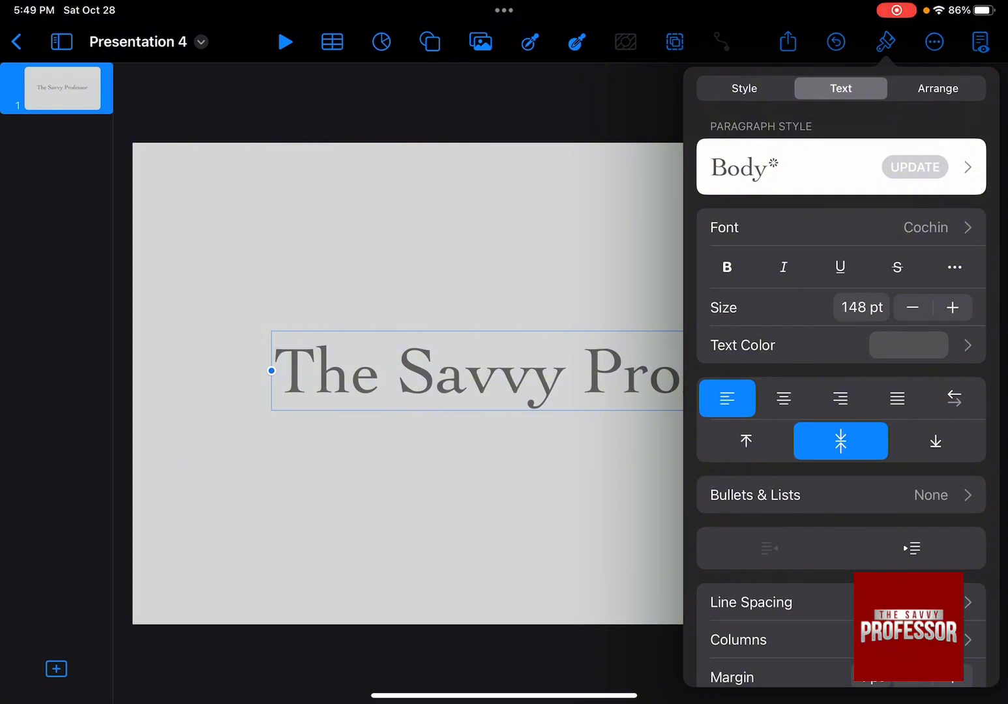
- Show the Style settings' Fill choices for the title box, currently No Fill
left_click(743, 88)
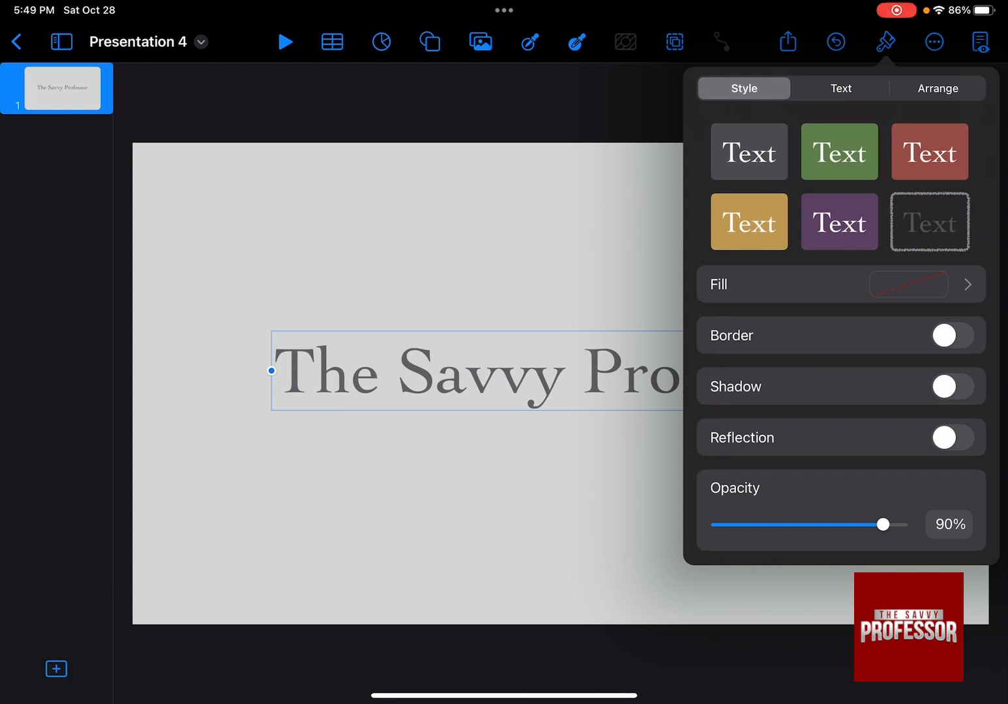
left_click(841, 284)
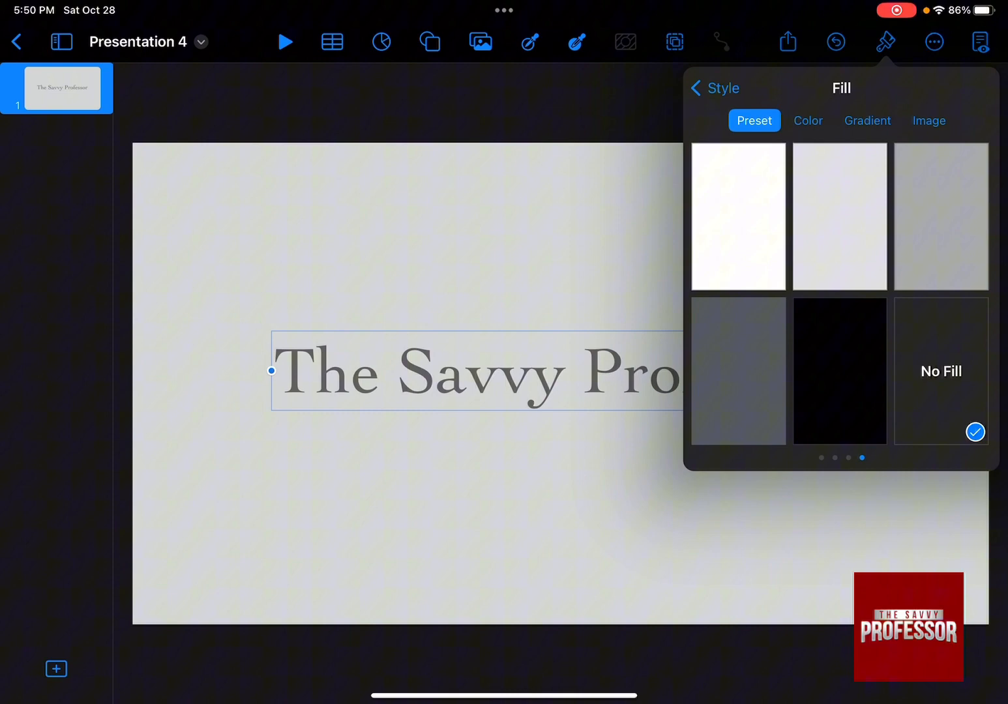
- Fill the title box with a bright yellow swatch from the Color grid
left_click(807, 120)
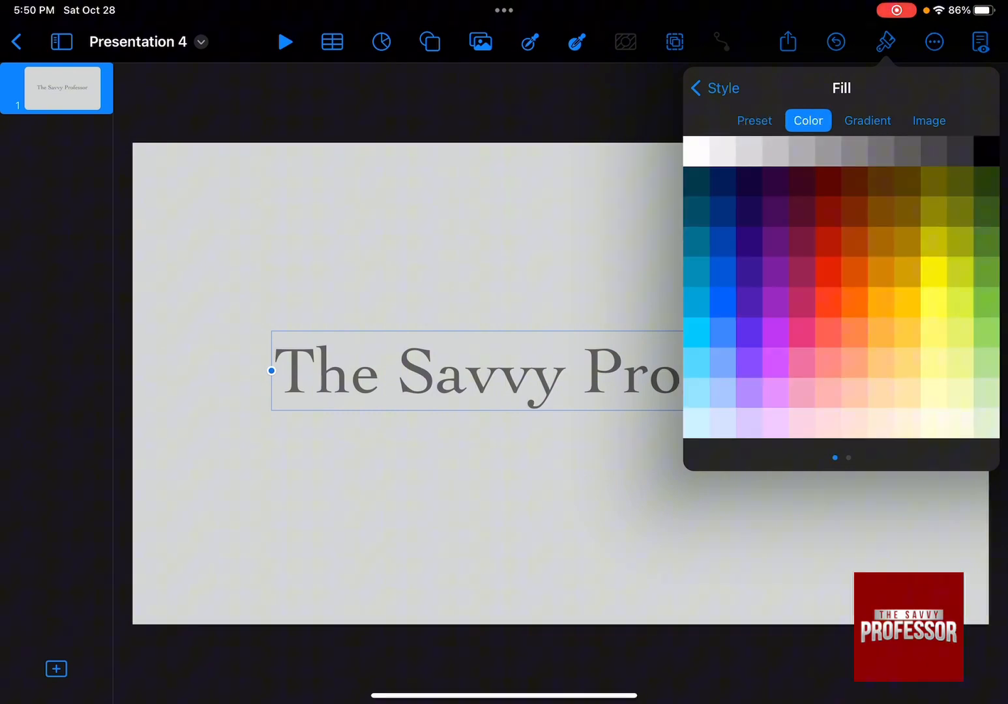
left_click(934, 333)
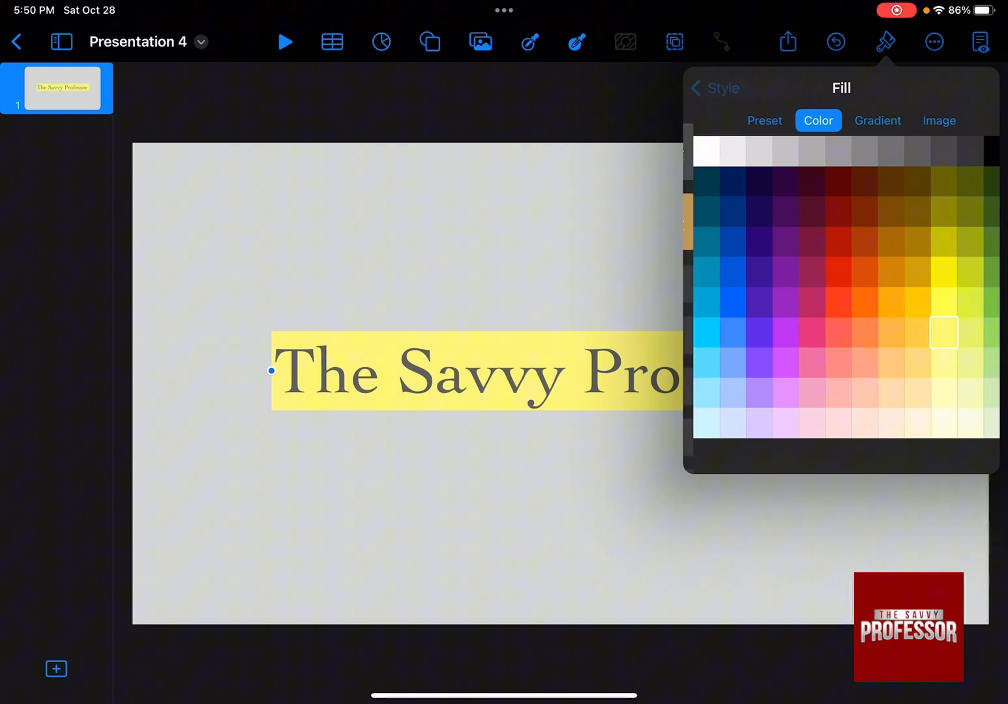
left_click(703, 89)
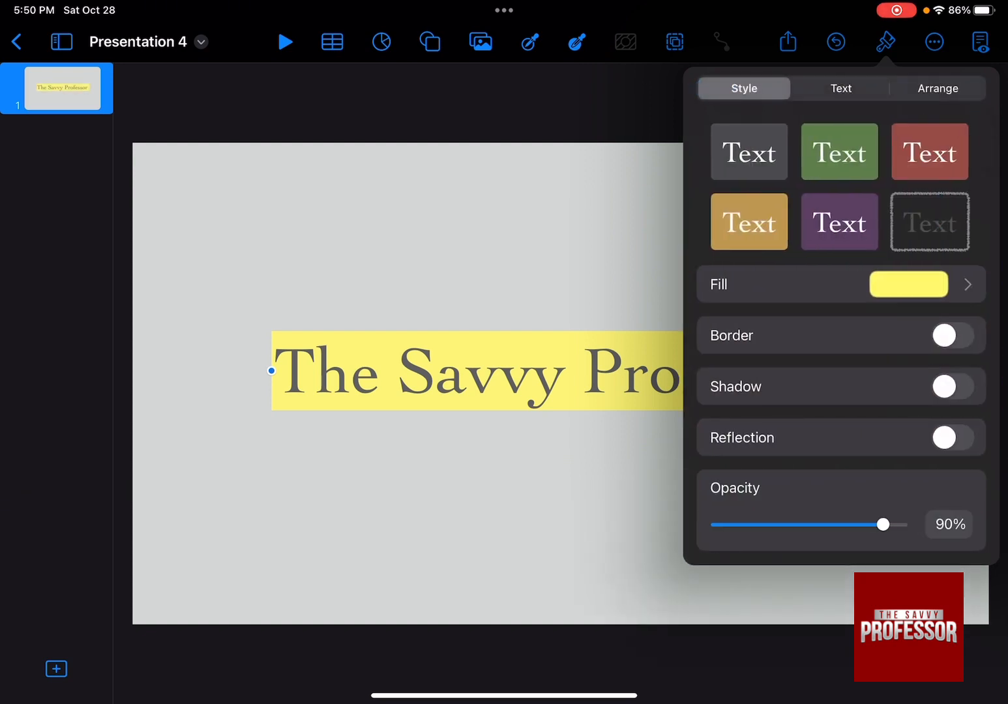
- Lower the title box opacity from 90% to about 76% and return to the slide
left_click_drag(884, 524, 872, 524)
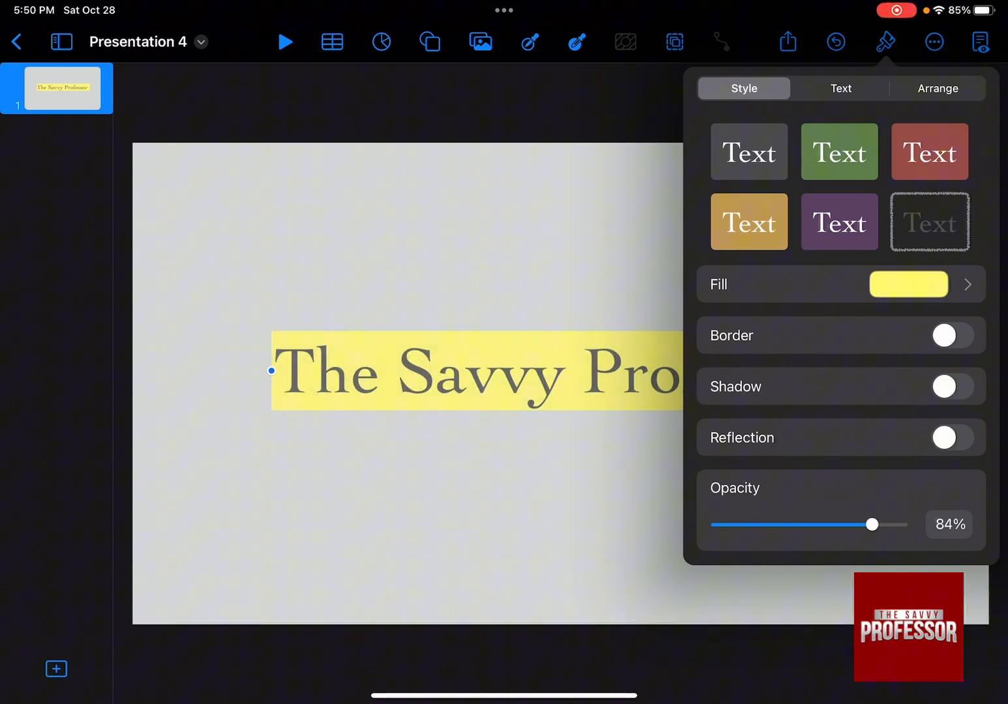
left_click_drag(874, 524, 858, 524)
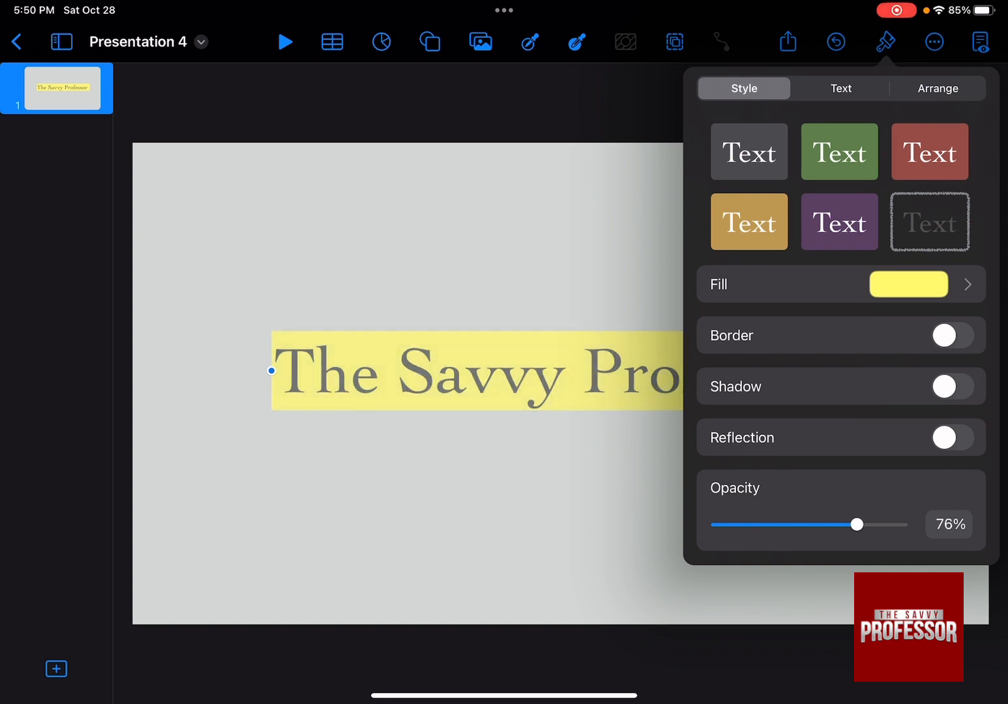
left_click(884, 42)
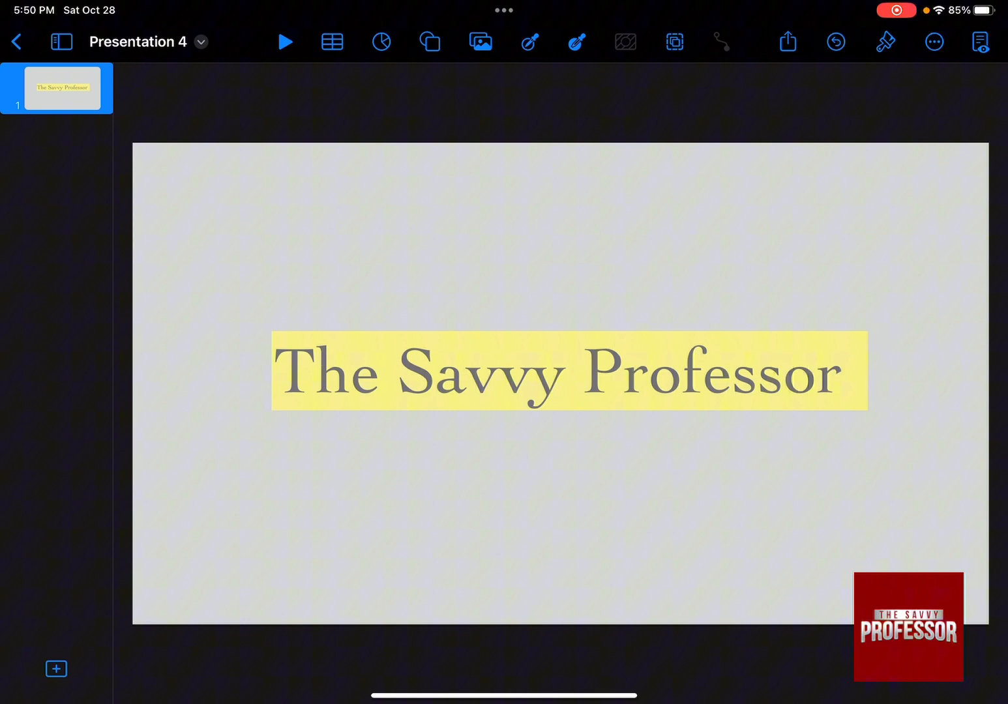